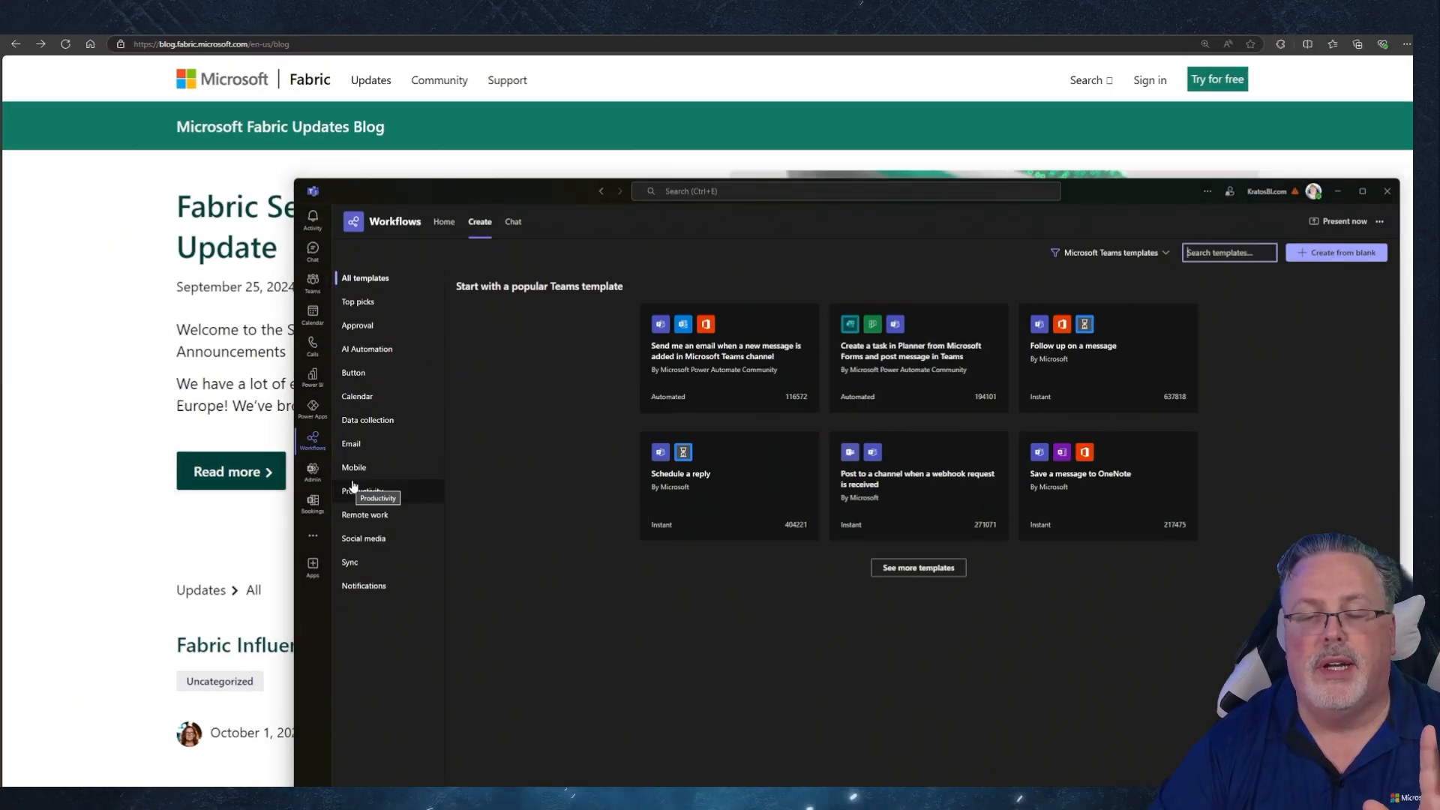
mouse_move(556, 117)
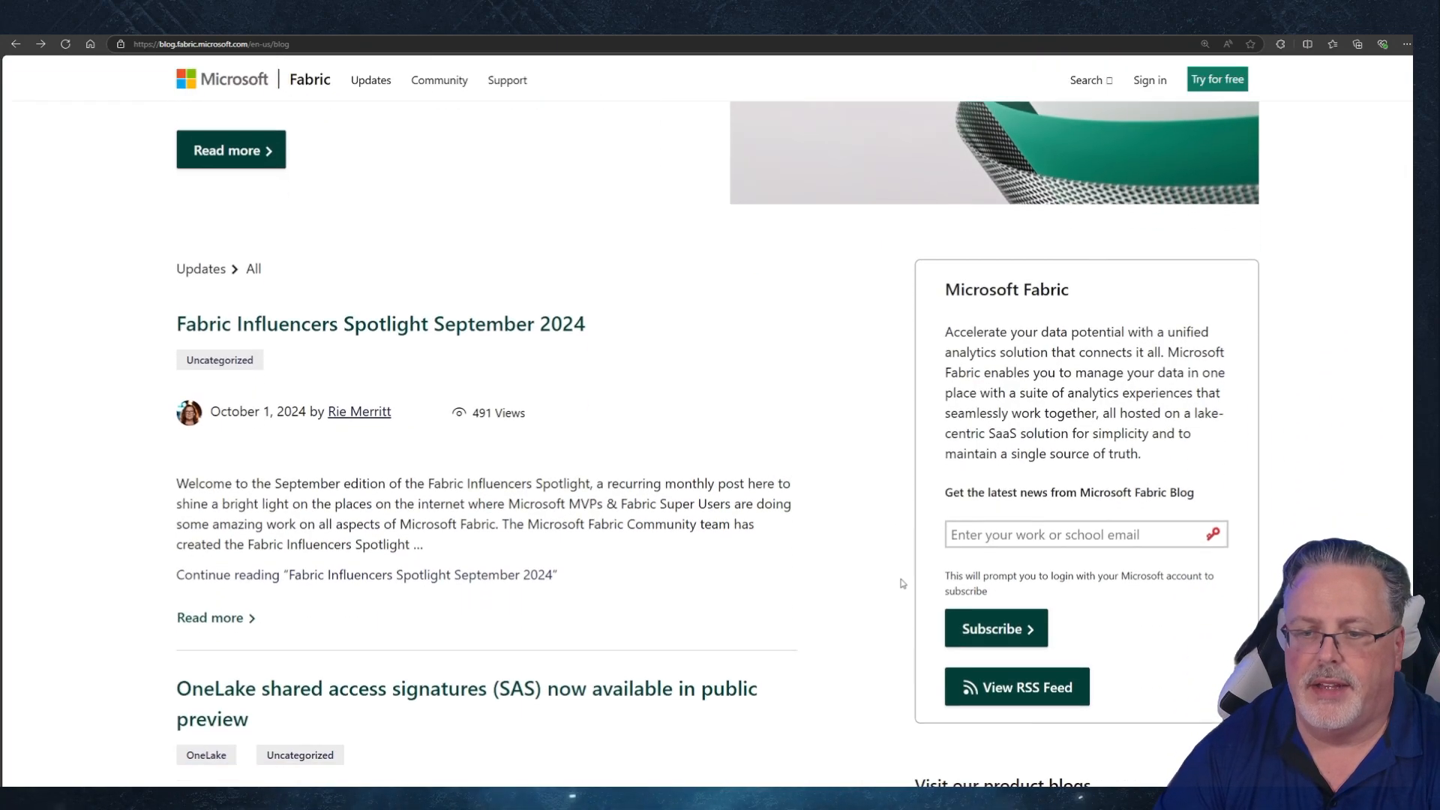
Step: Switch the Workflows app to Home to list the two existing flows and their on/off status
scroll(down, 3)
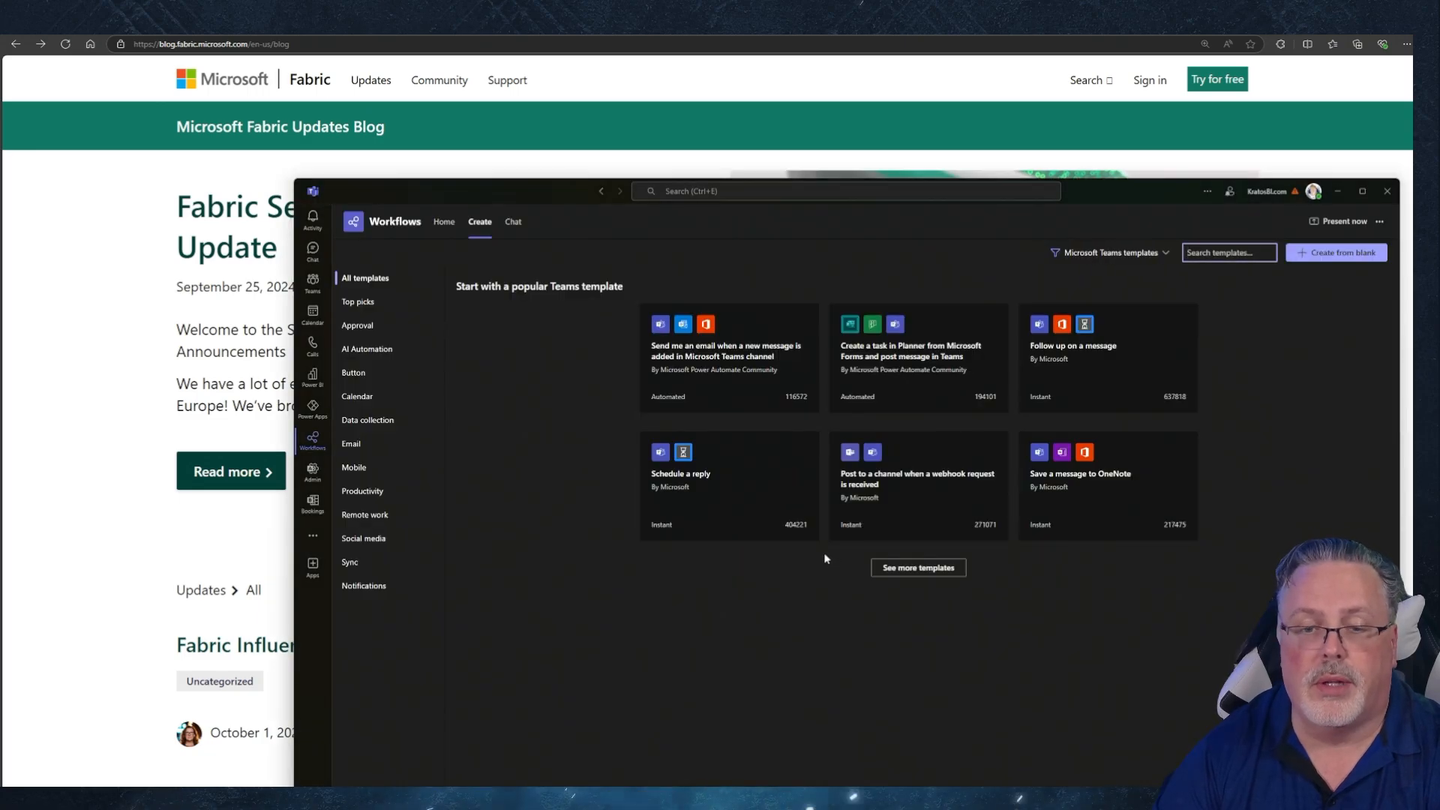
mouse_move(503, 474)
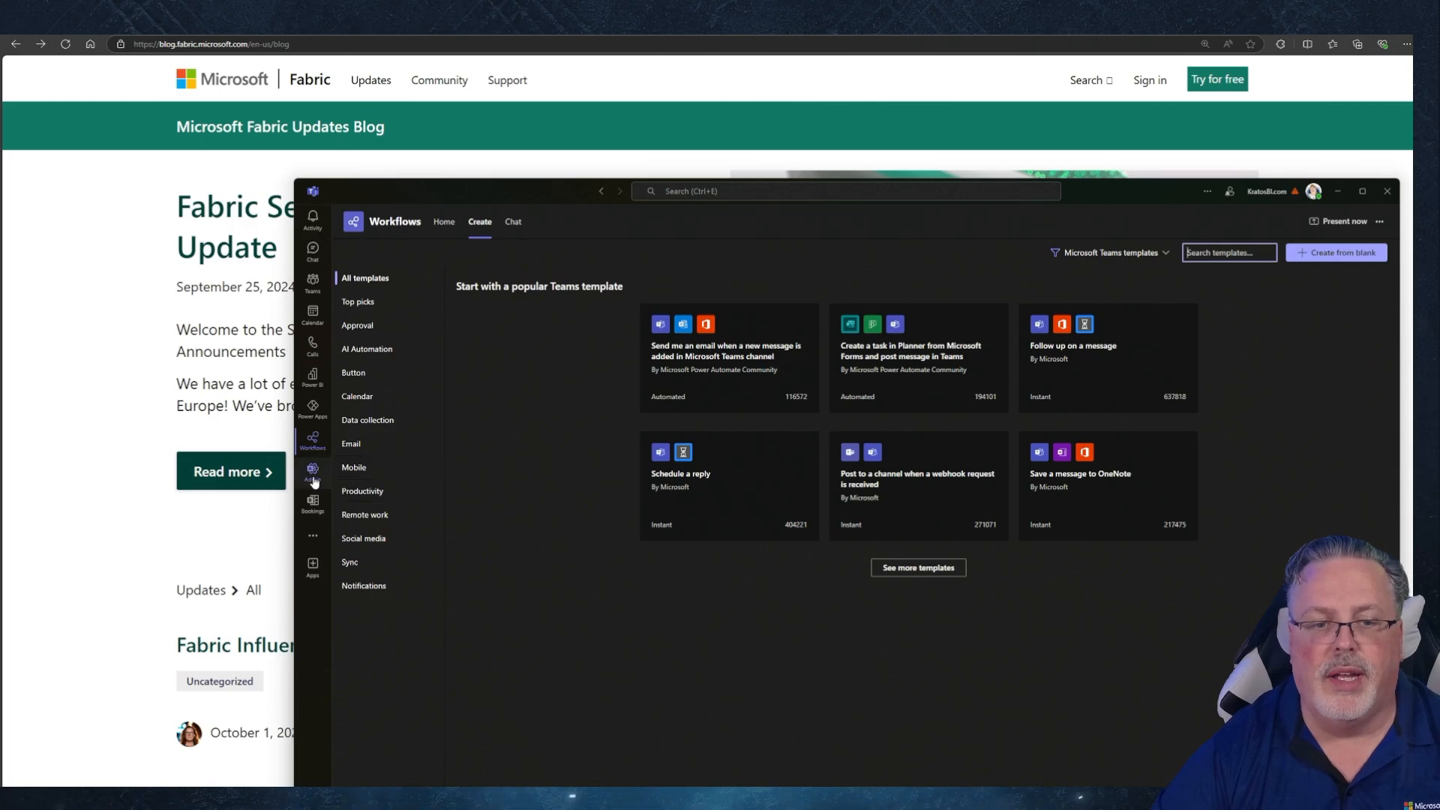
click(312, 441)
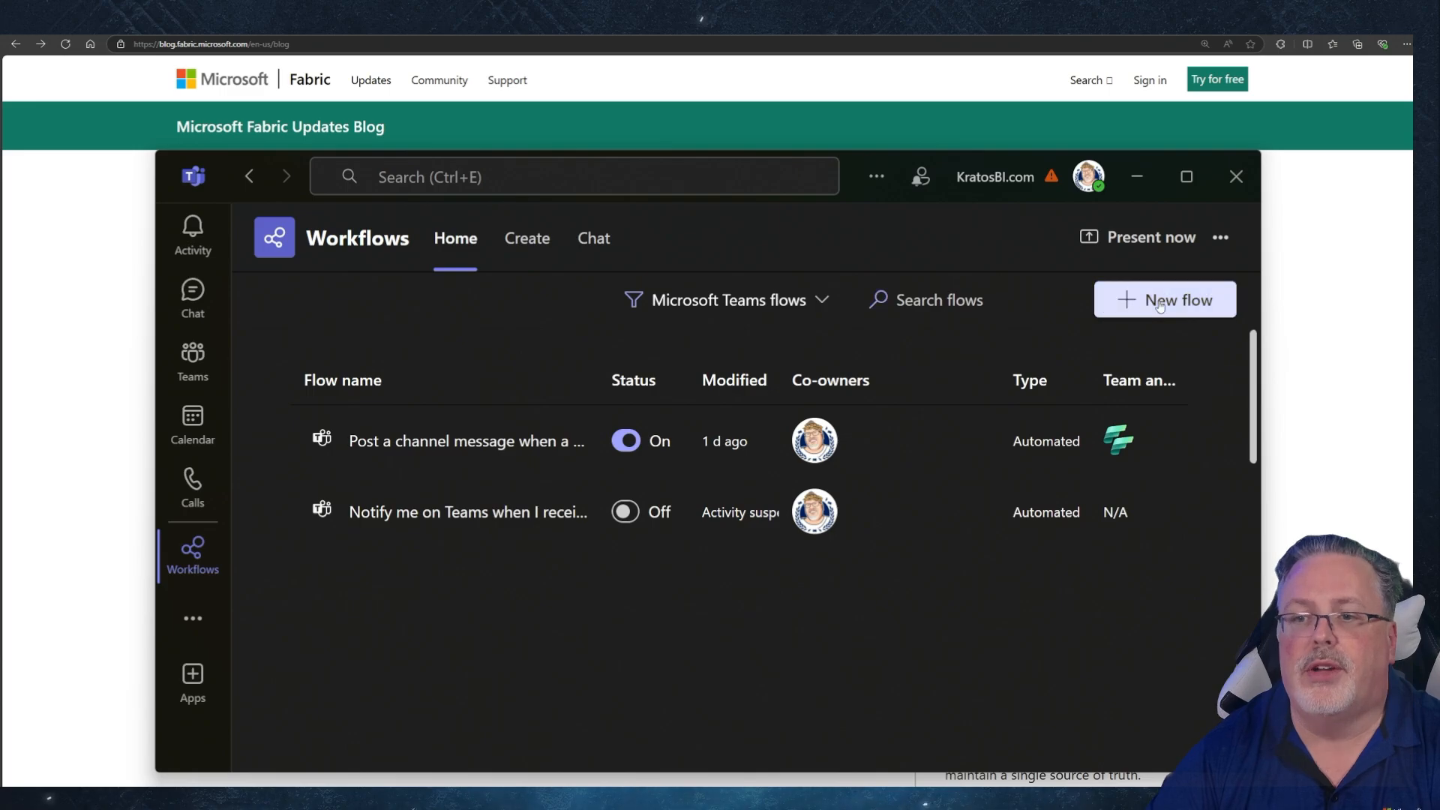
Step: Start a new flow, search templates for 'rss', and pick the RSS-to-channel-message template
click(526, 238)
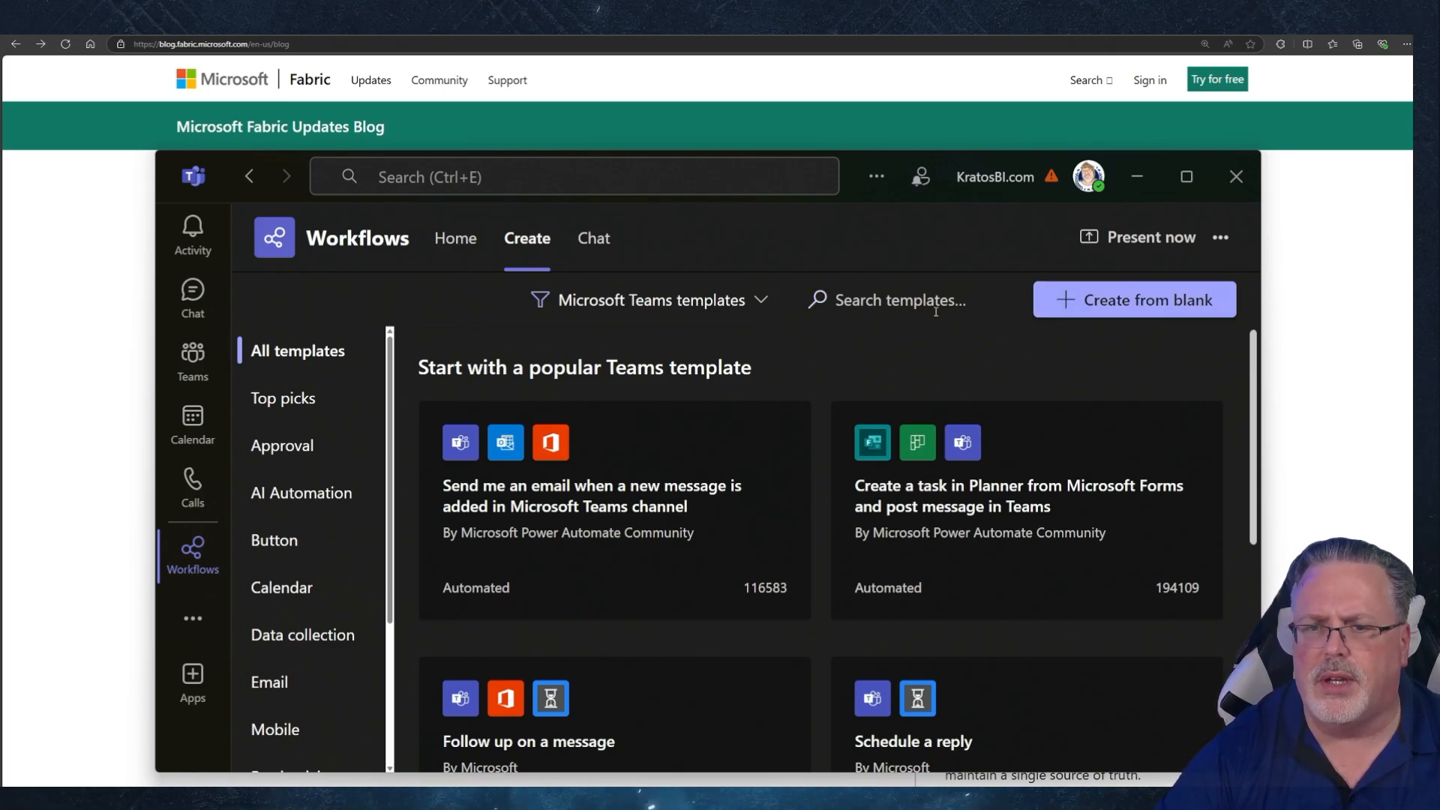
click(920, 299)
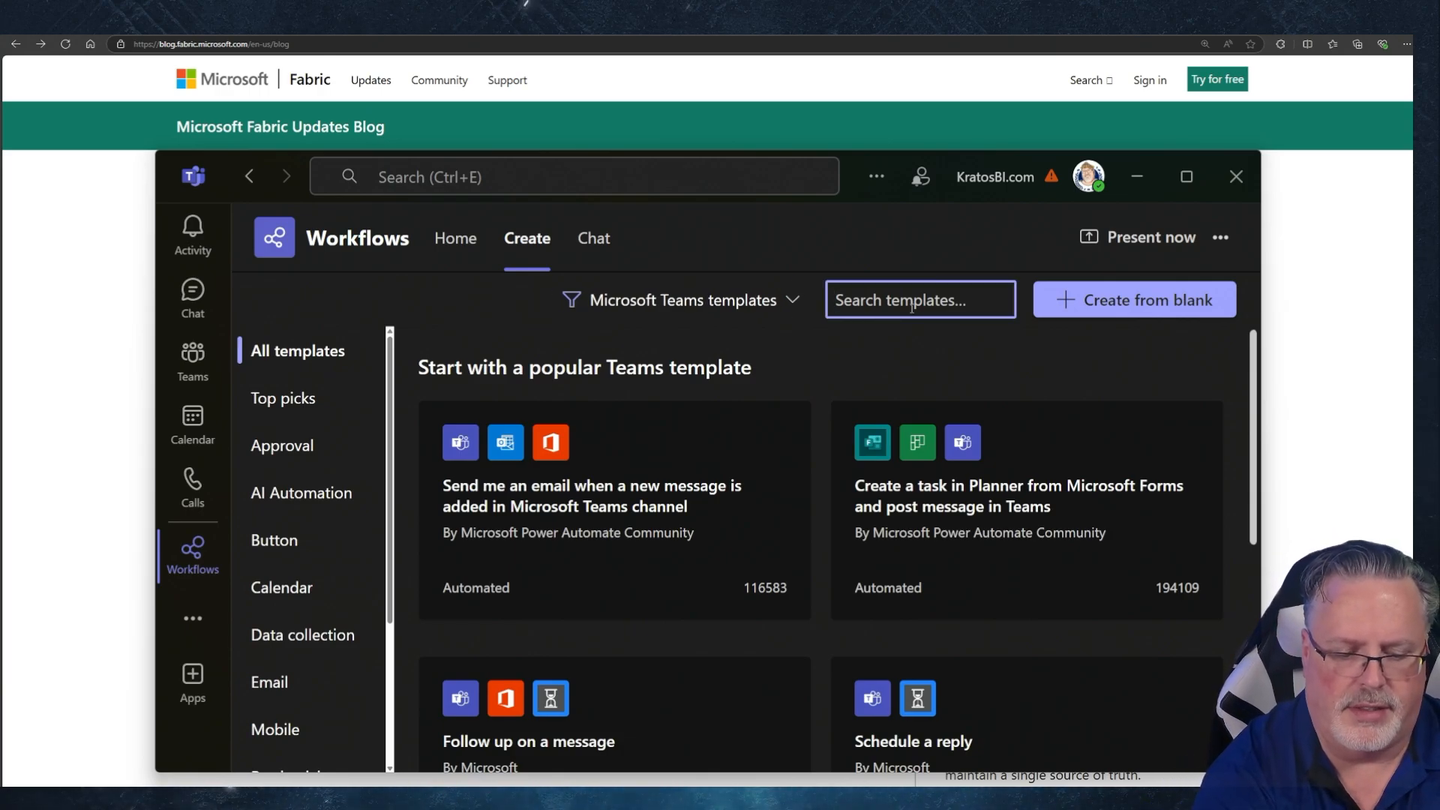
text(rss)
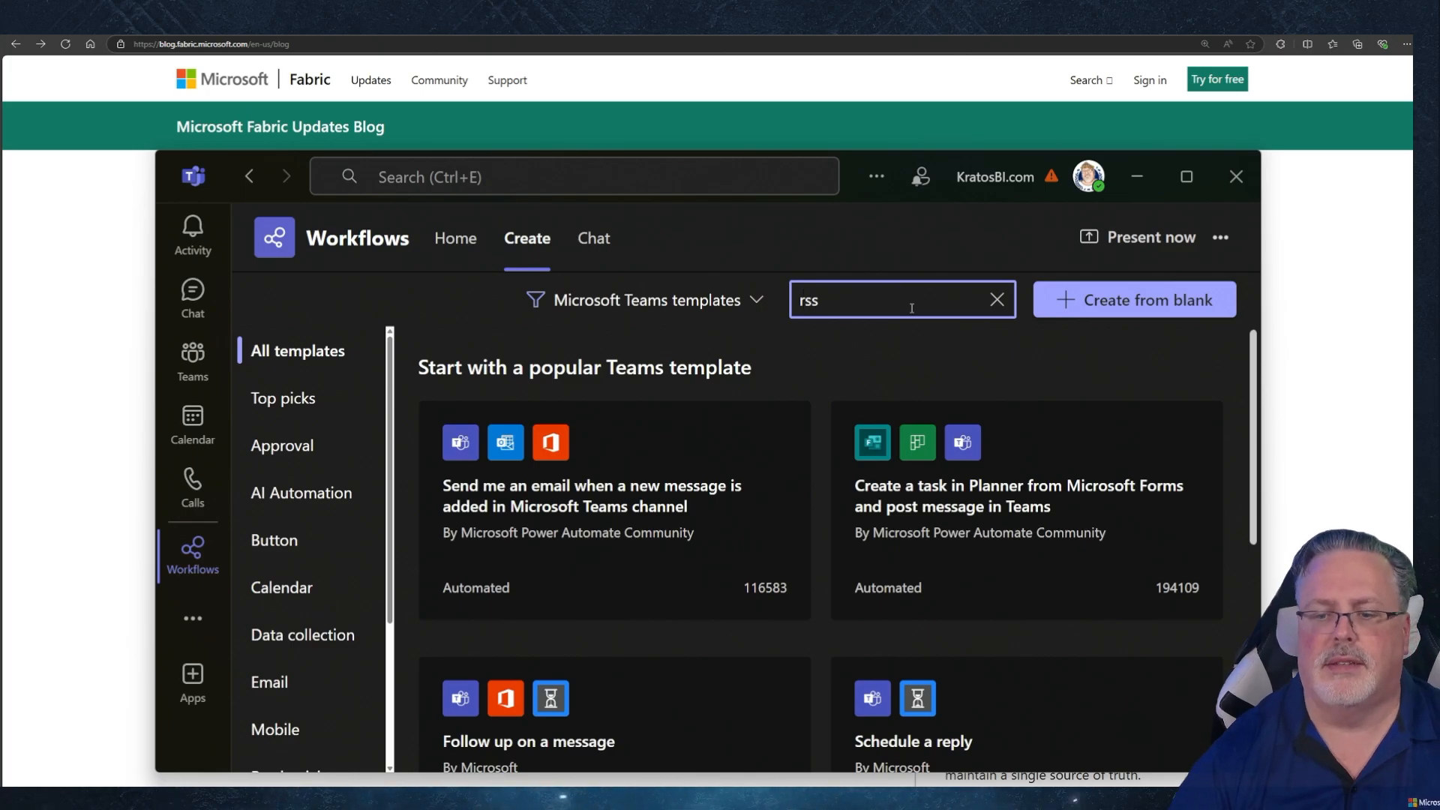
text(rss)
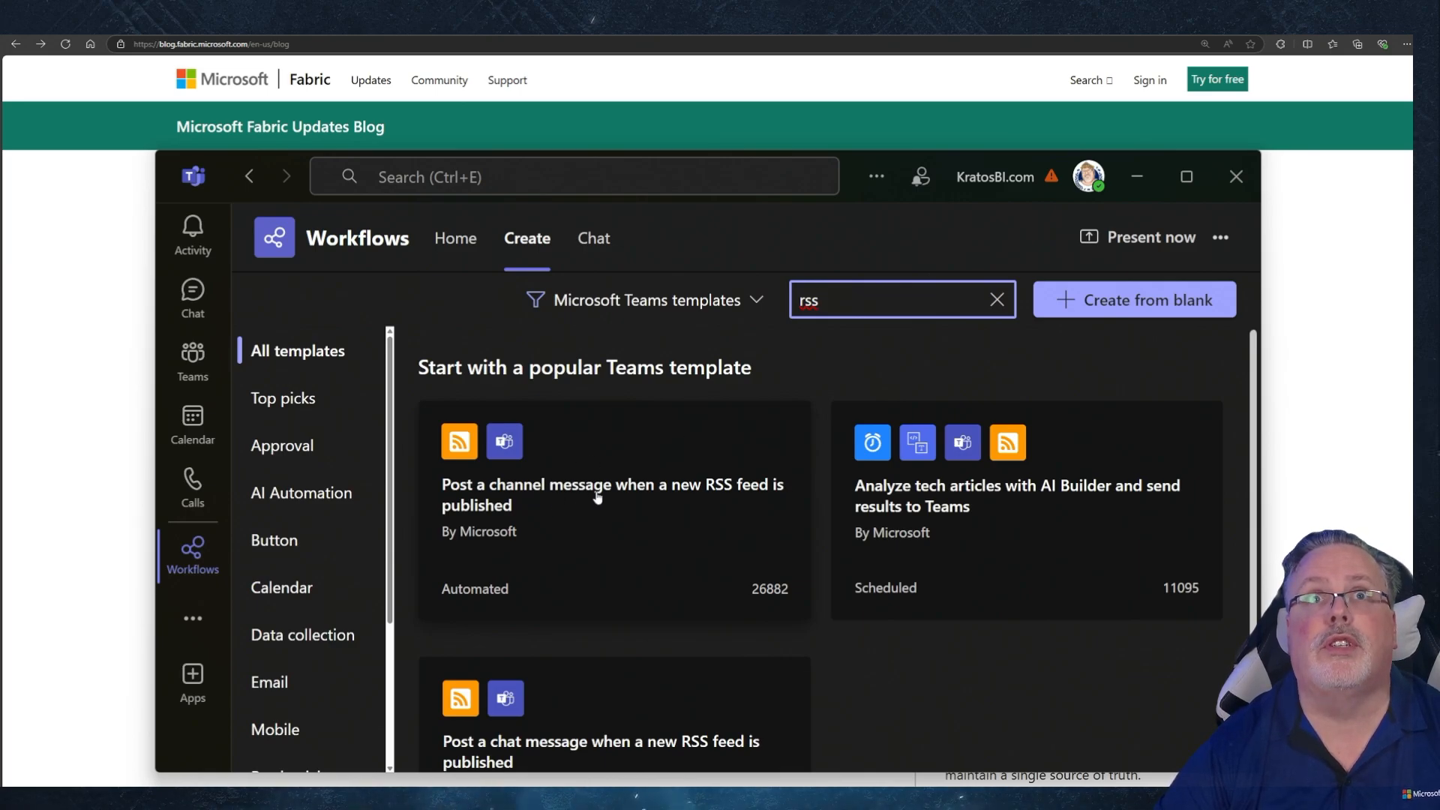
mouse_move(598, 502)
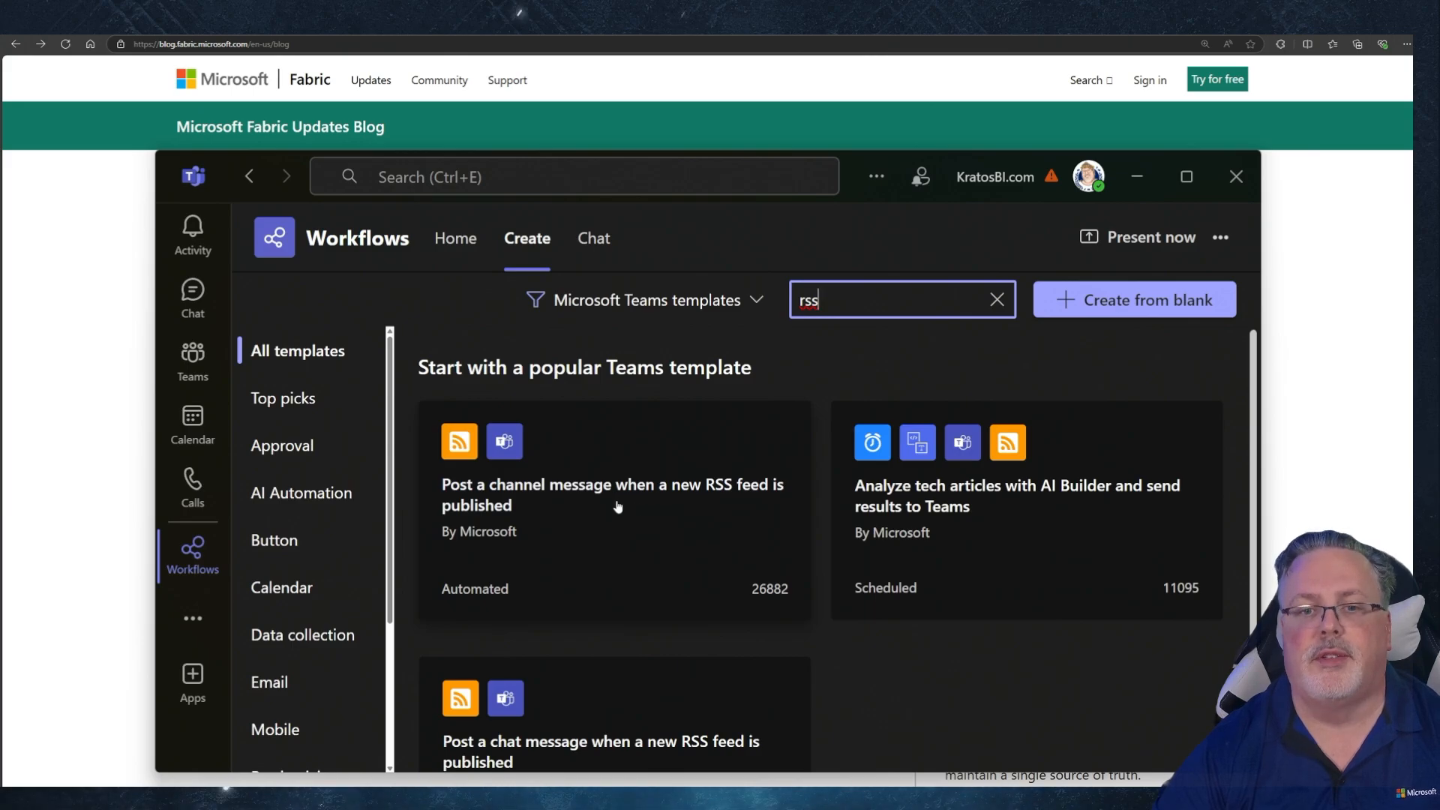
click(613, 484)
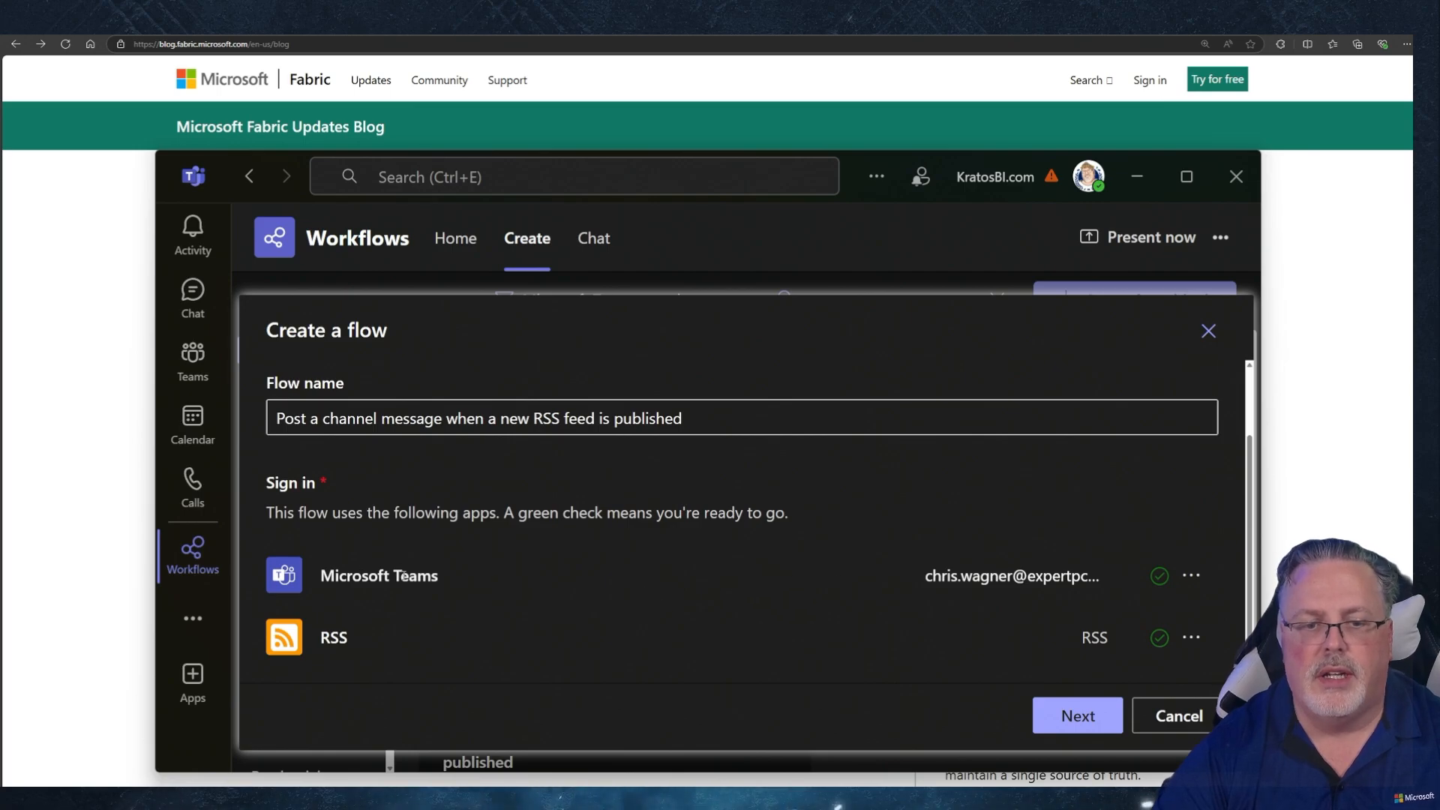
mouse_move(1076, 716)
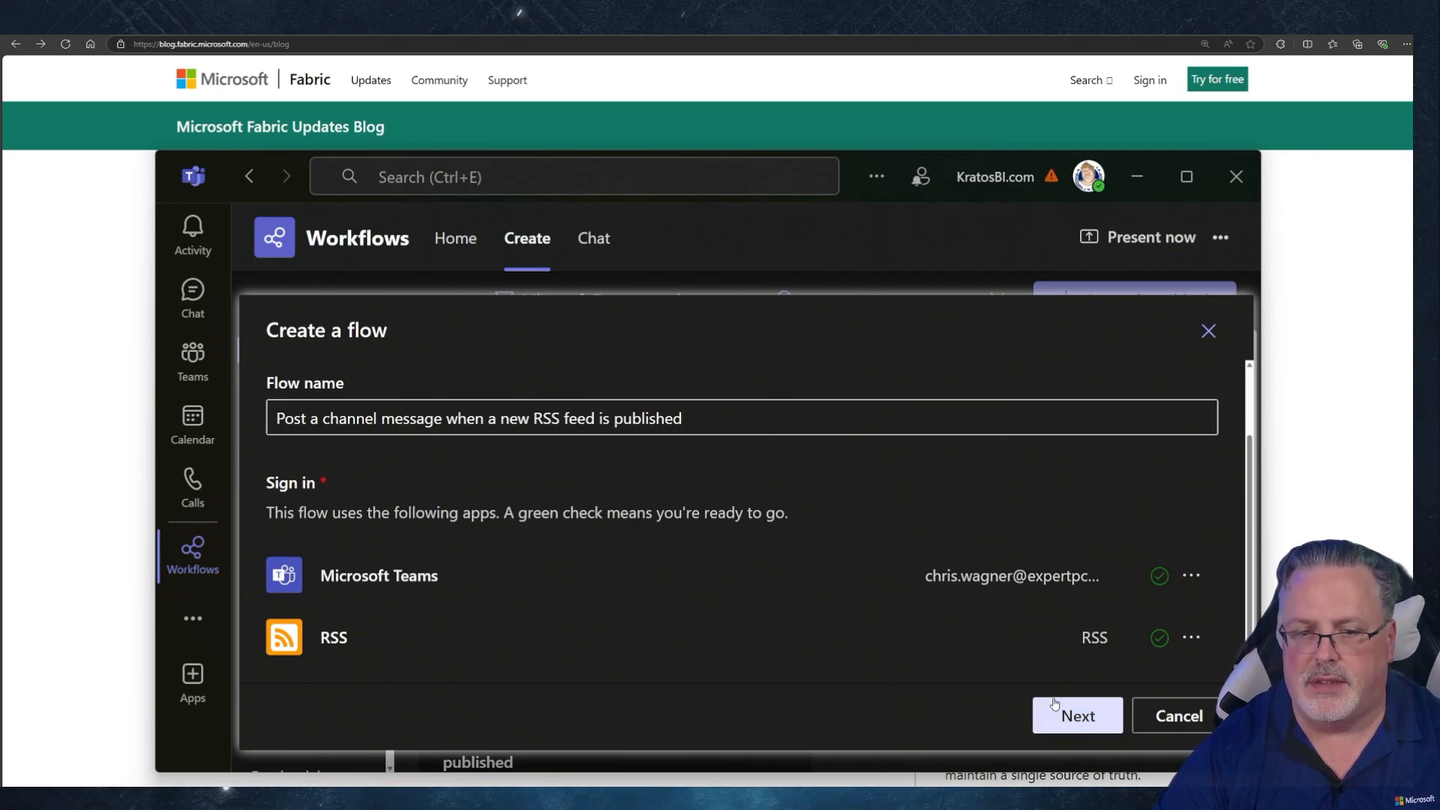
click(1076, 715)
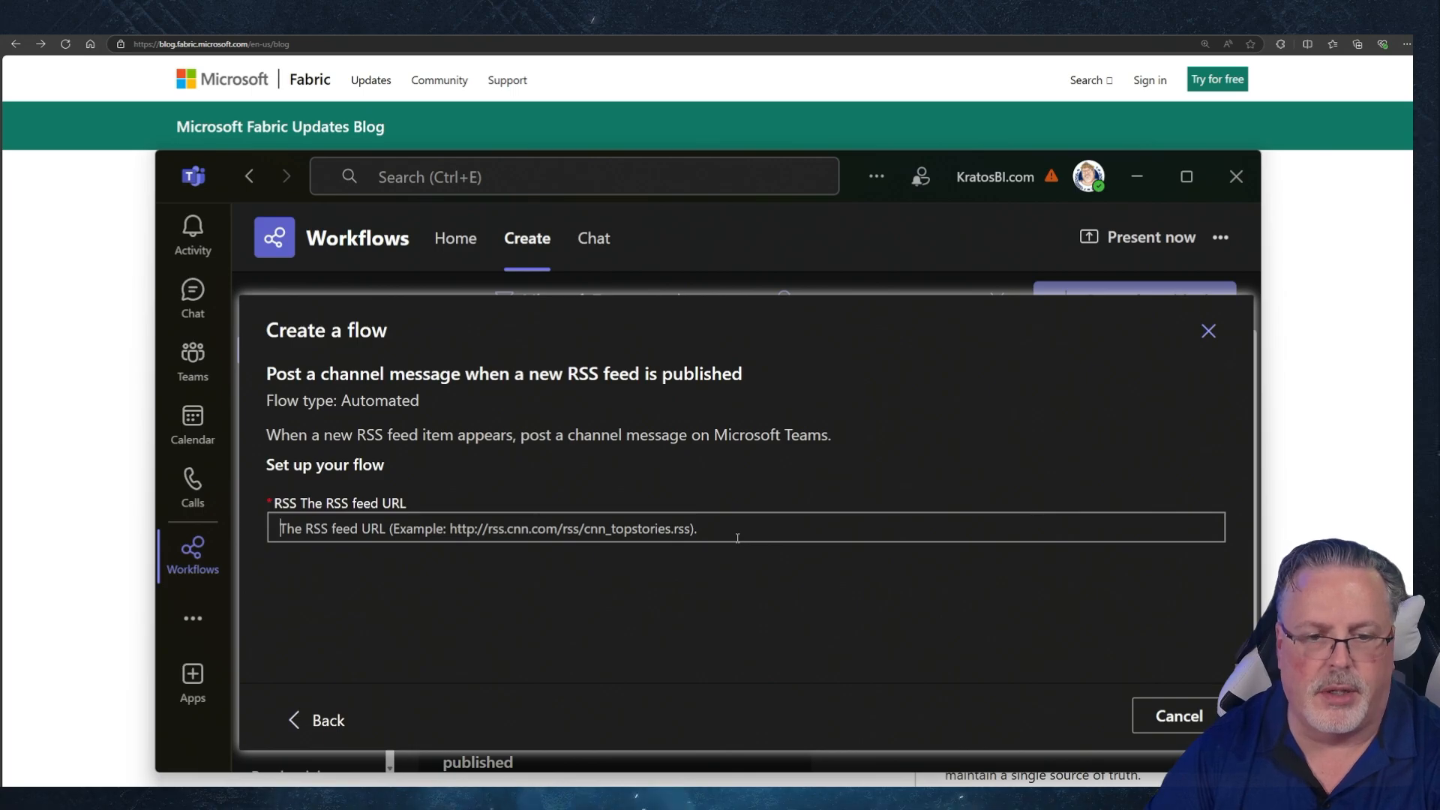
text(https://blog.fabric.microsoft.com/en-us/blog/feed/)
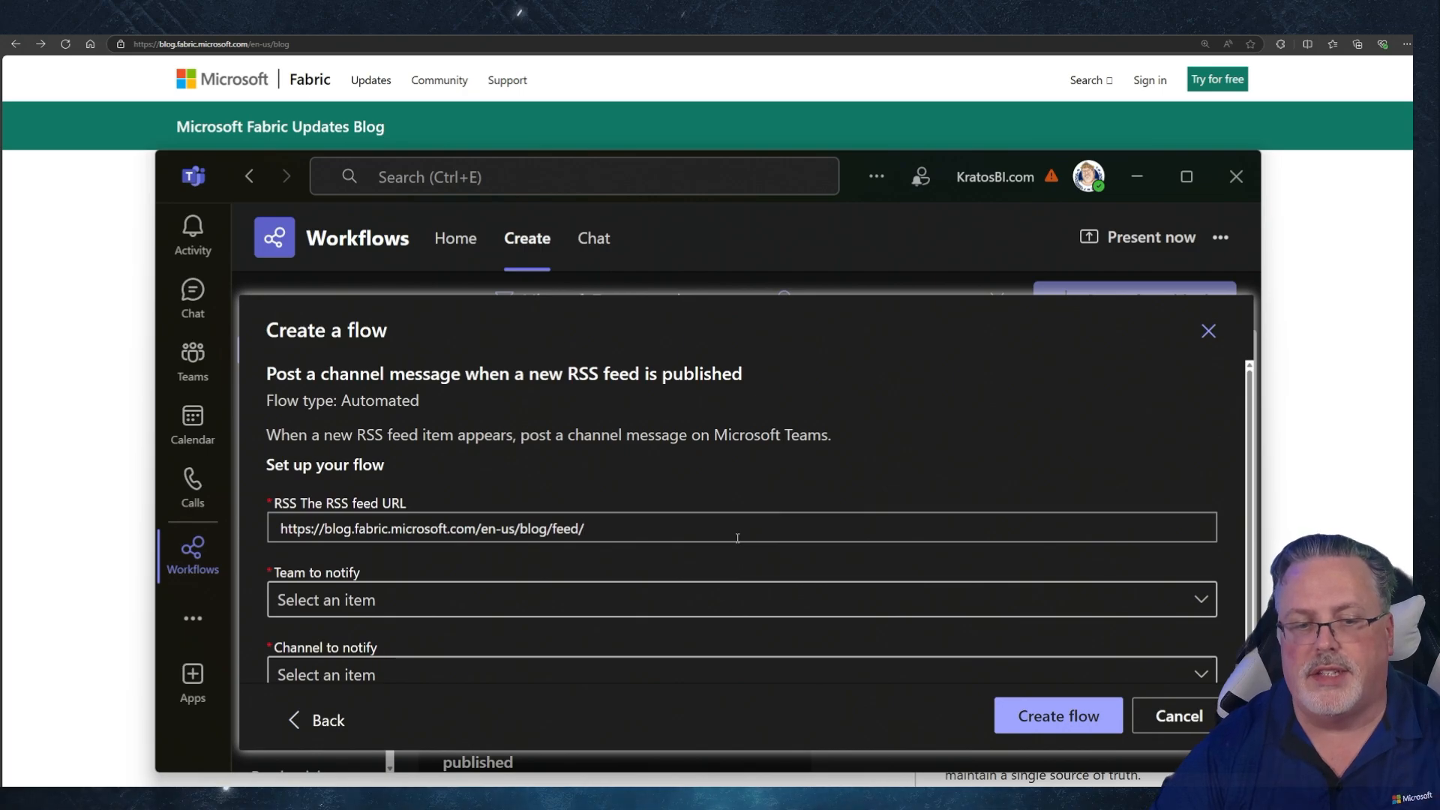
mouse_move(741, 564)
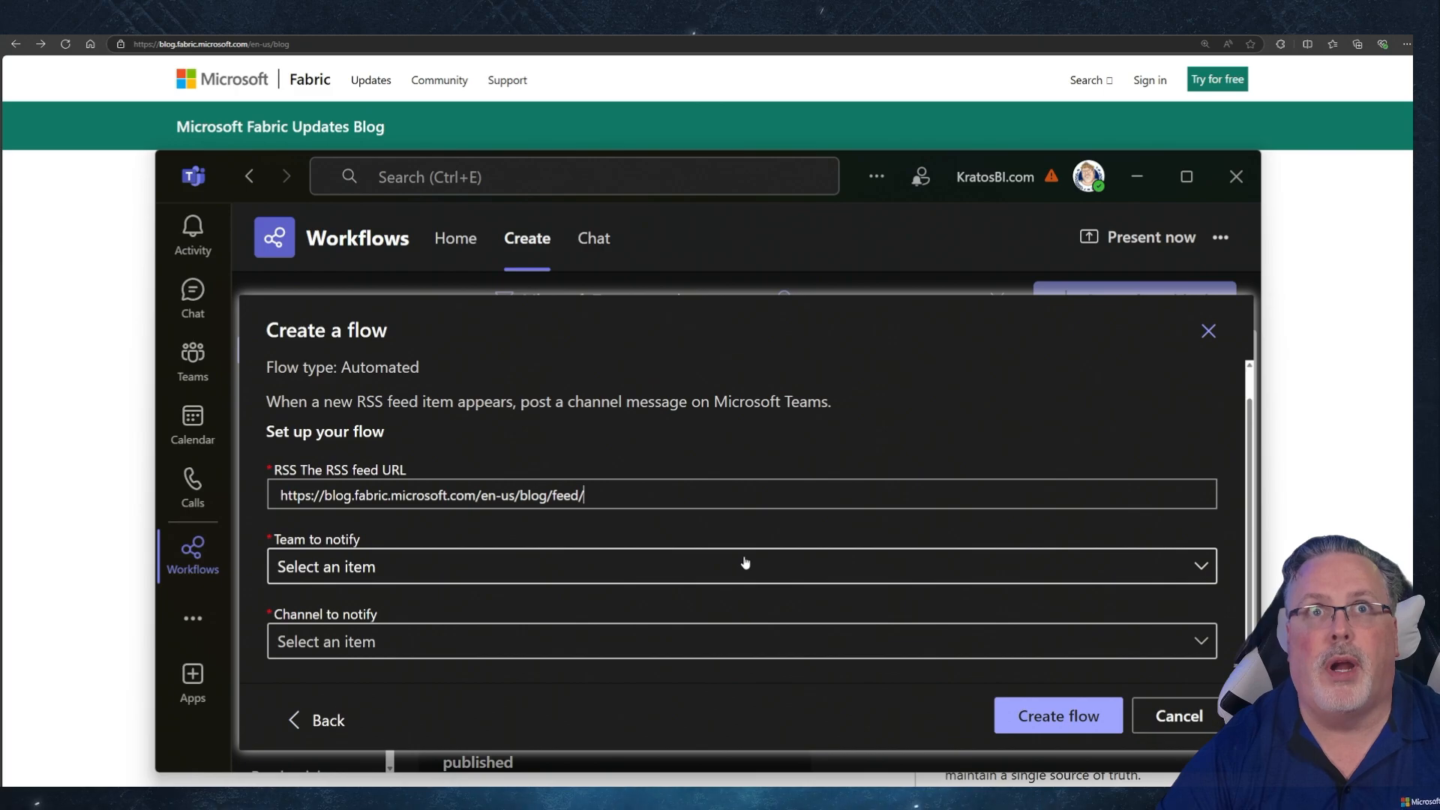
click(741, 567)
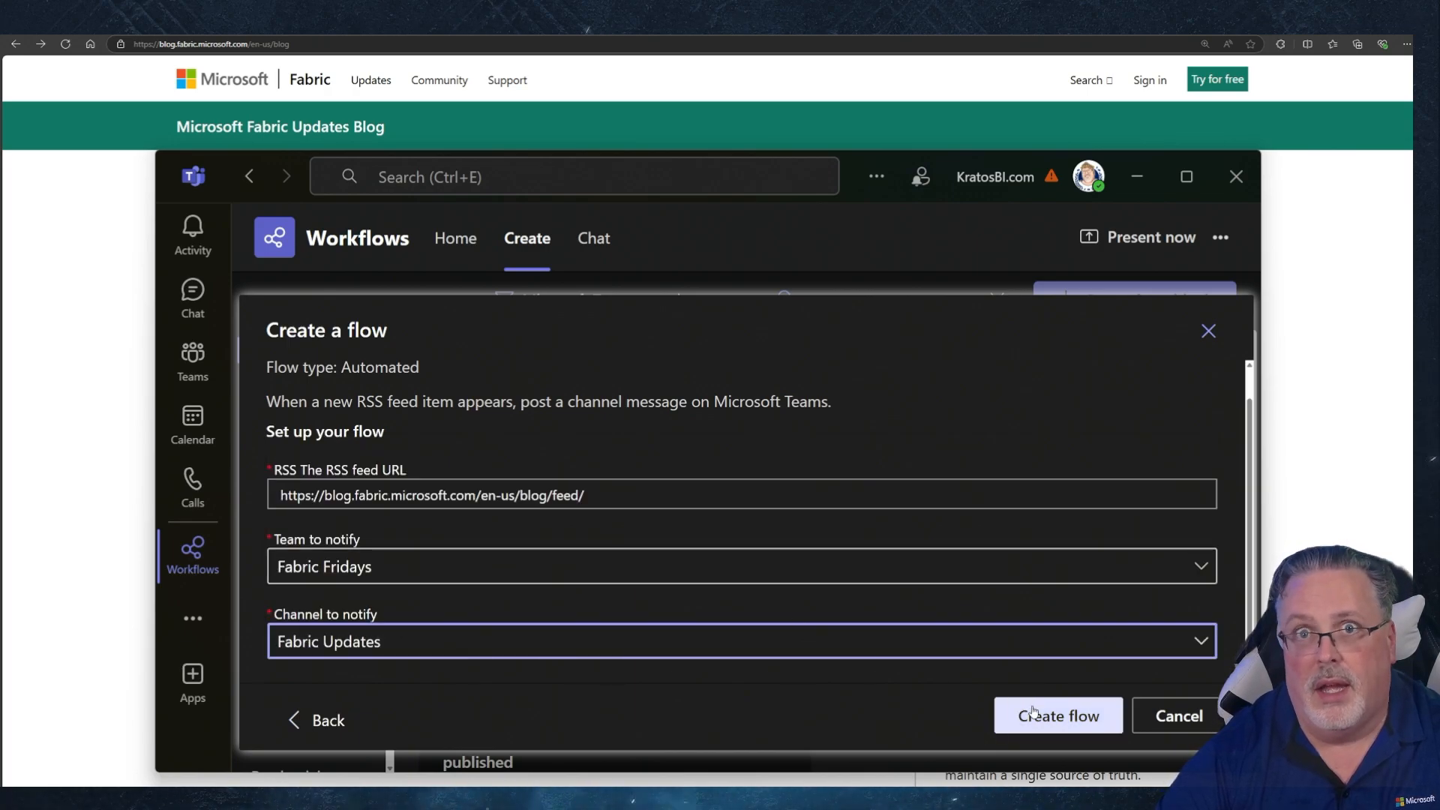
click(1058, 715)
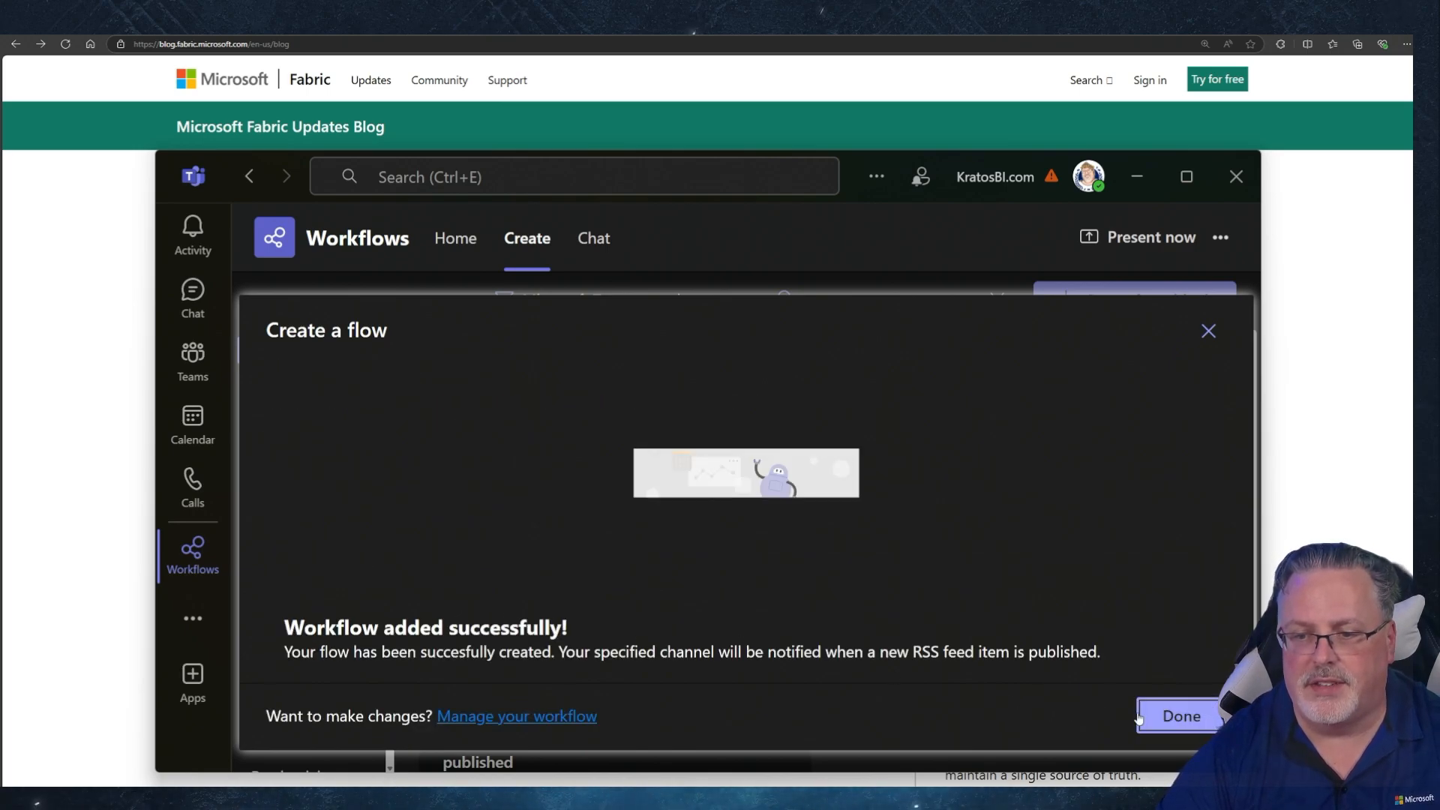
click(1180, 716)
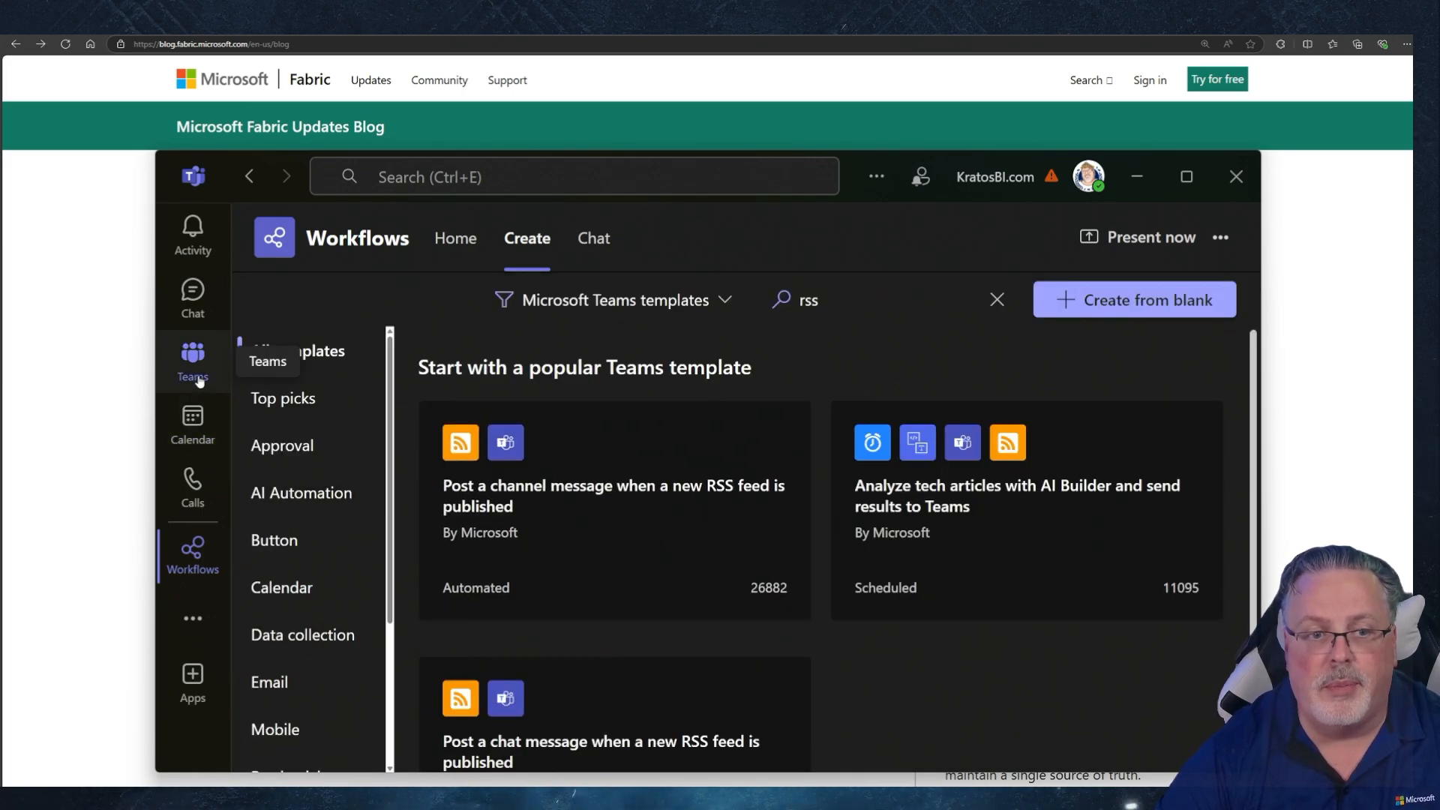
Step: Highlight the 'Fabric Influencers Spotlight September 2024' post title in Fabric Updates, then switch to Edge
click(192, 358)
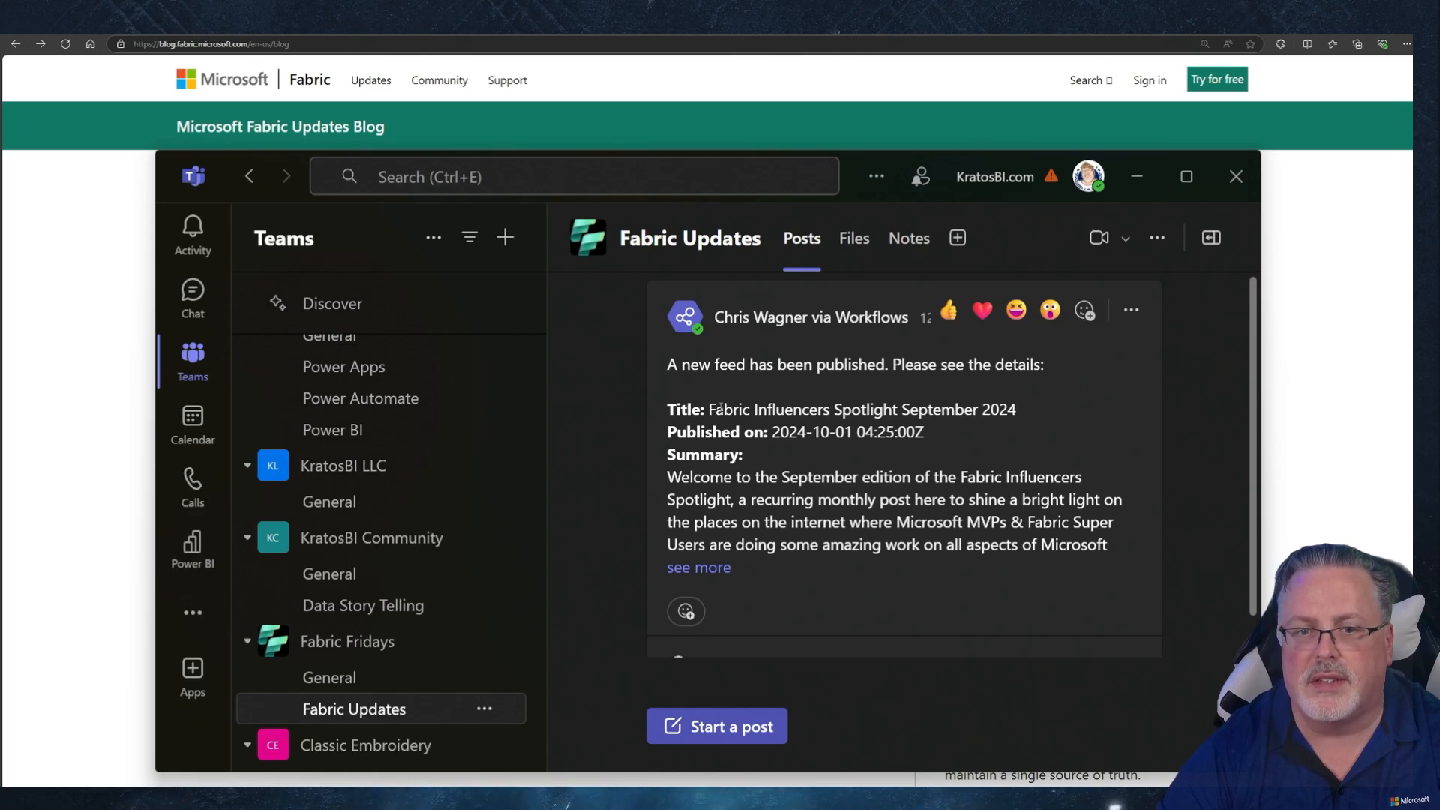
drag(707, 409, 1010, 409)
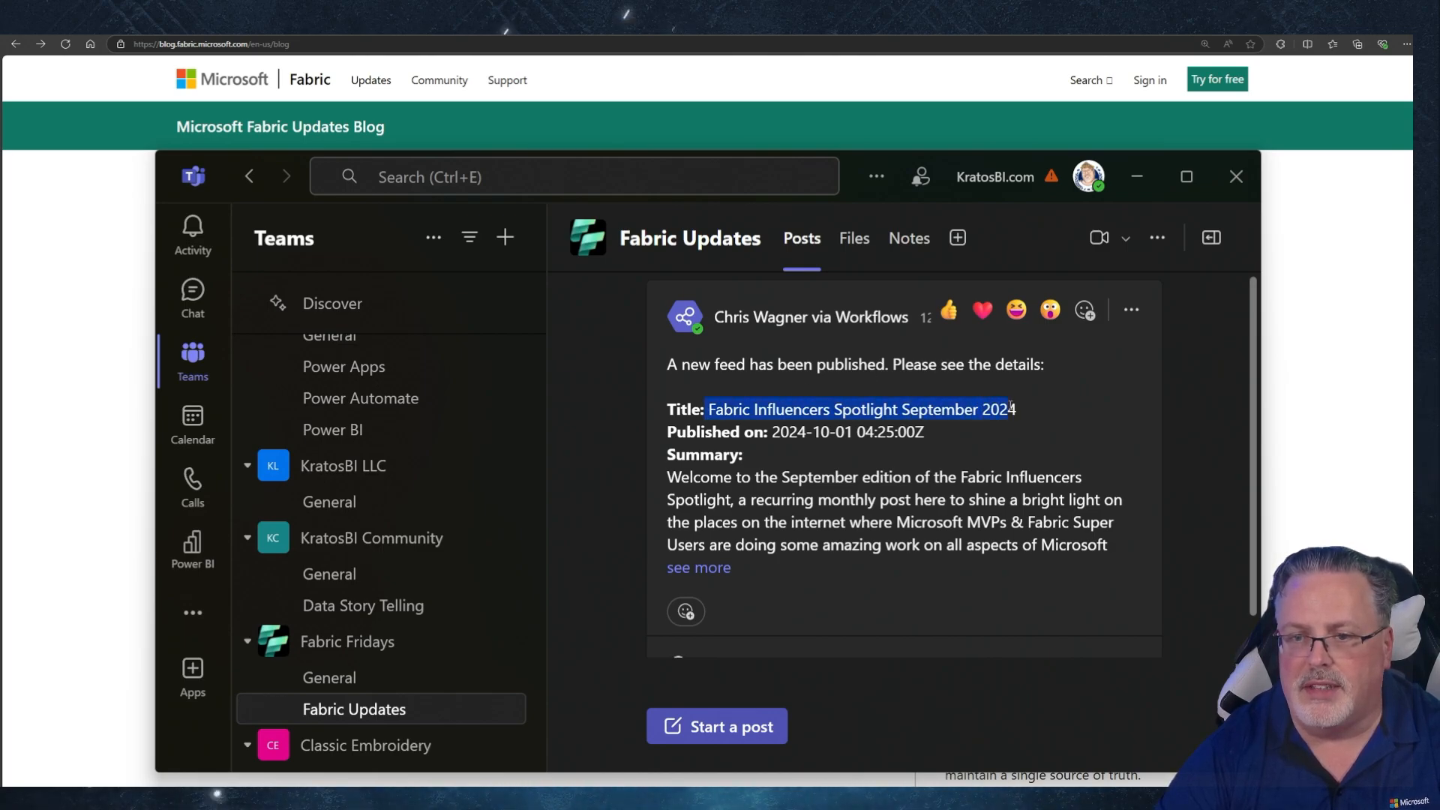
click(699, 567)
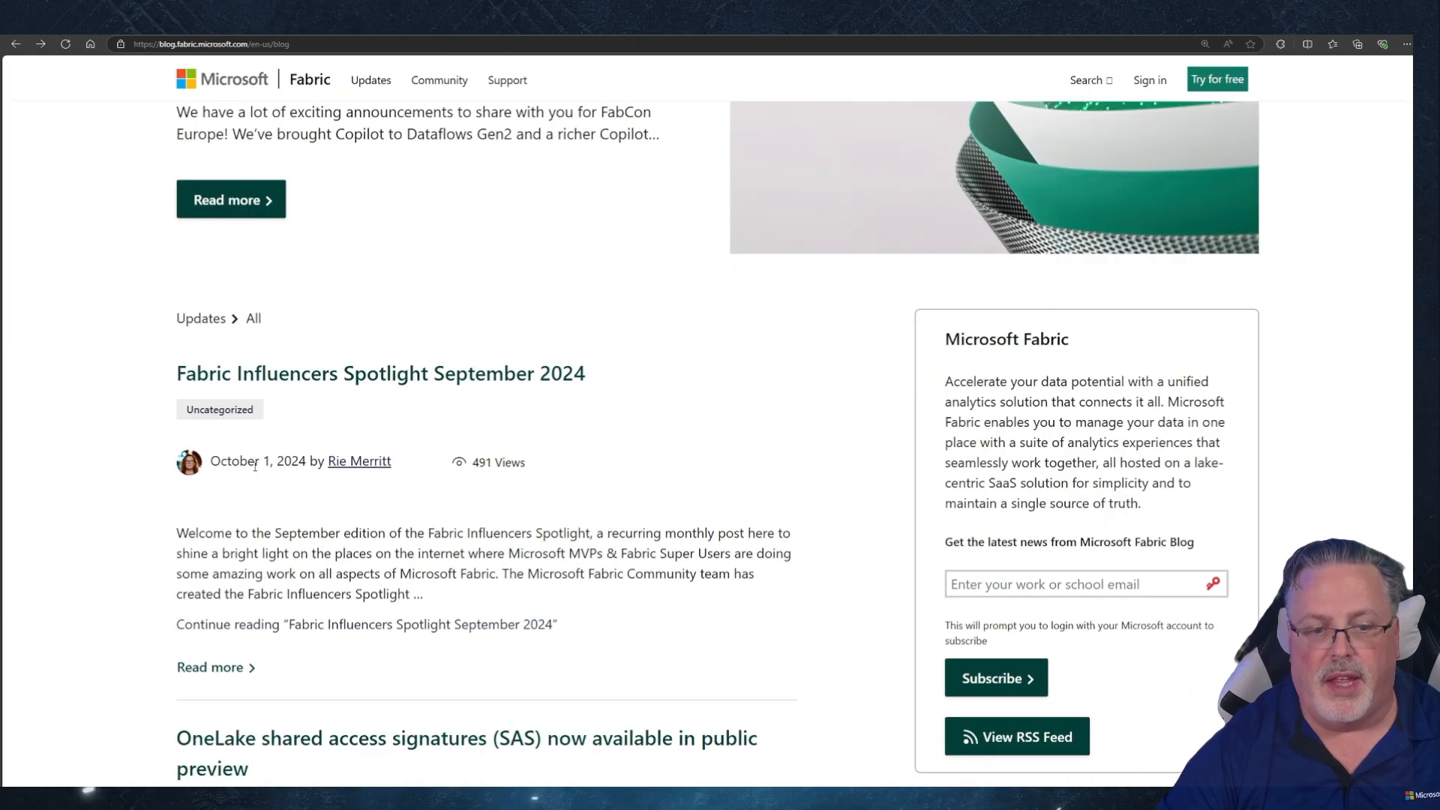
Step: Scroll through the latest Fabric blog posts in Edge to compare with the feed post
scroll(down, 3)
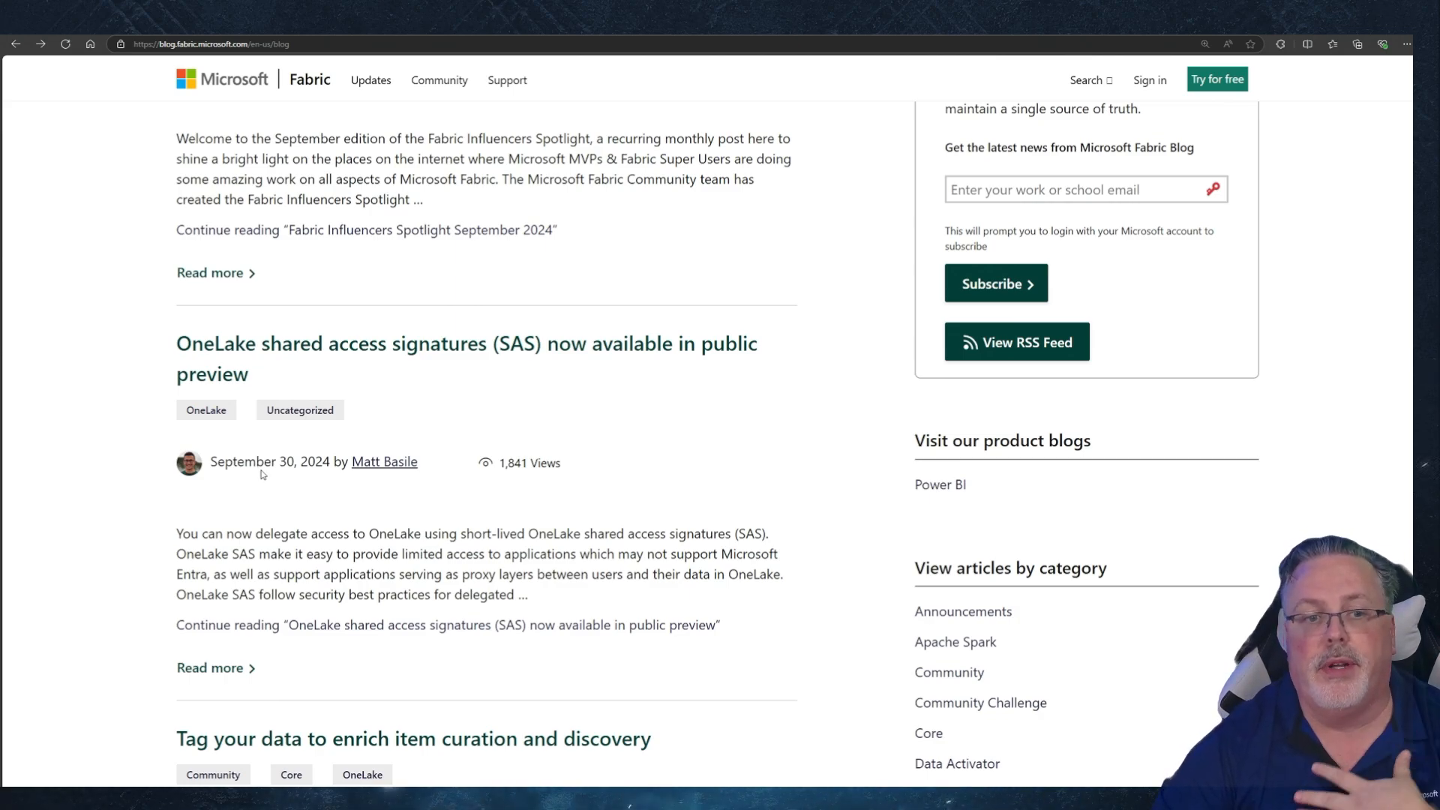
mouse_move(525, 381)
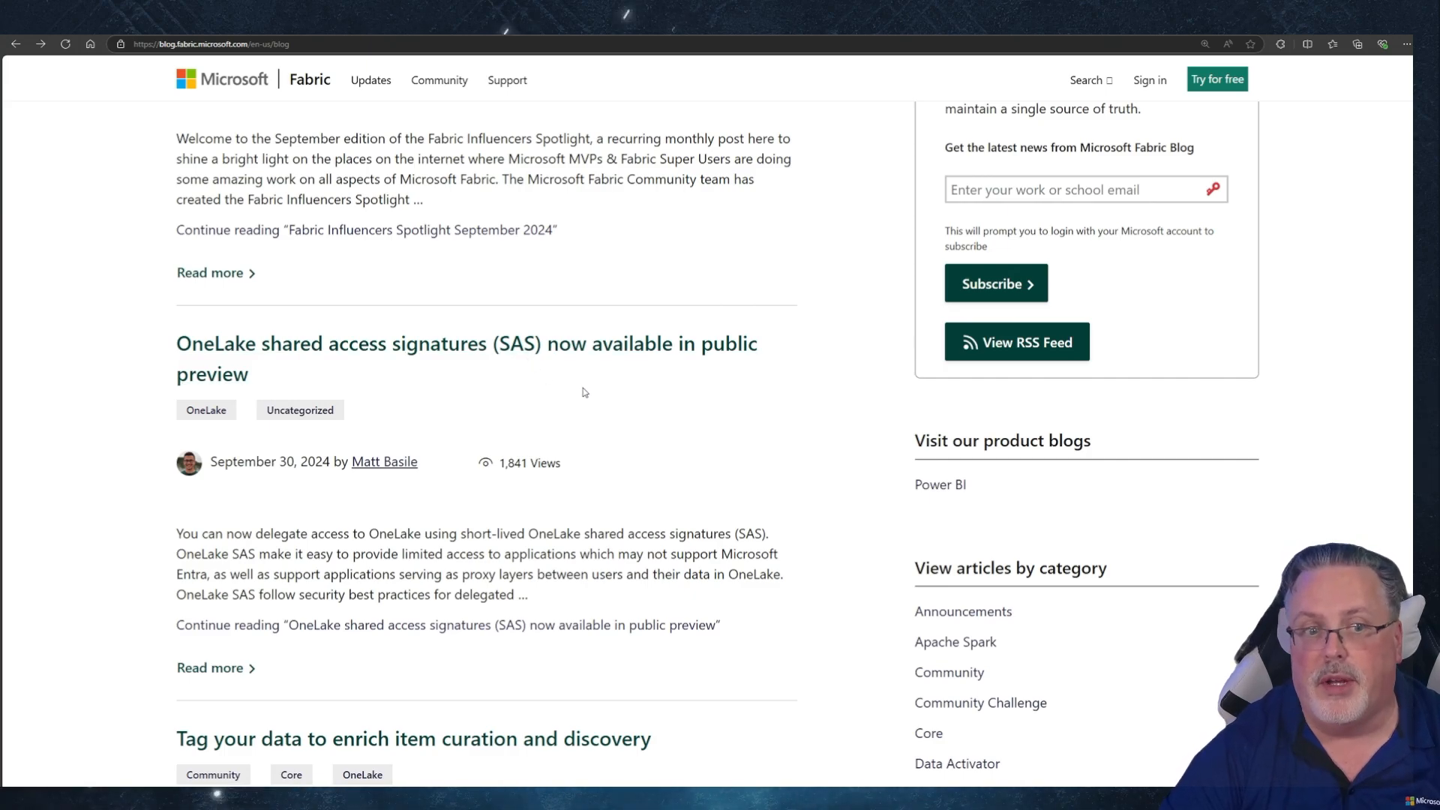
scroll(down, 3)
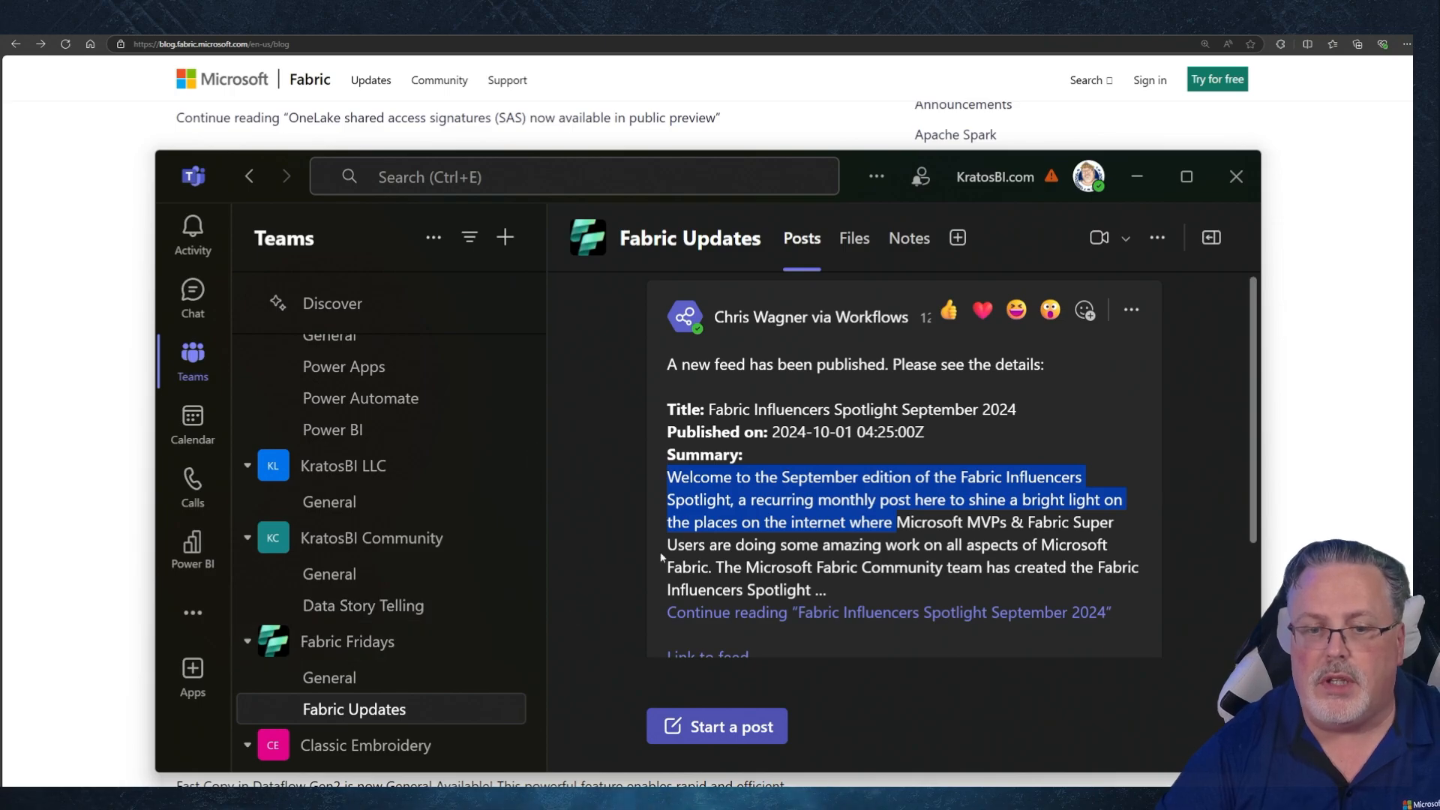
Step: Set Fabric Updates channel notifications for all new posts to Banner and feed, and save
click(486, 712)
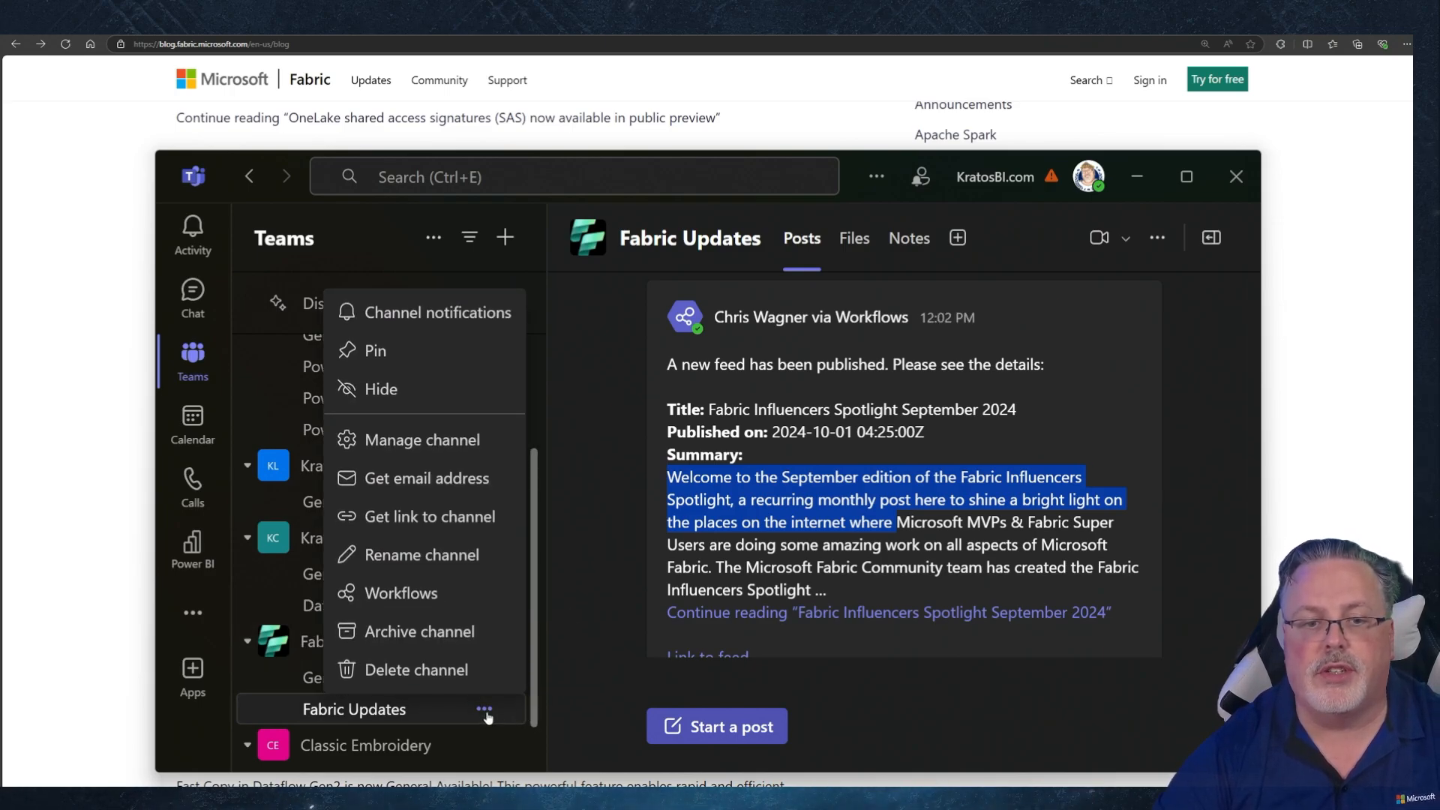
mouse_move(437, 312)
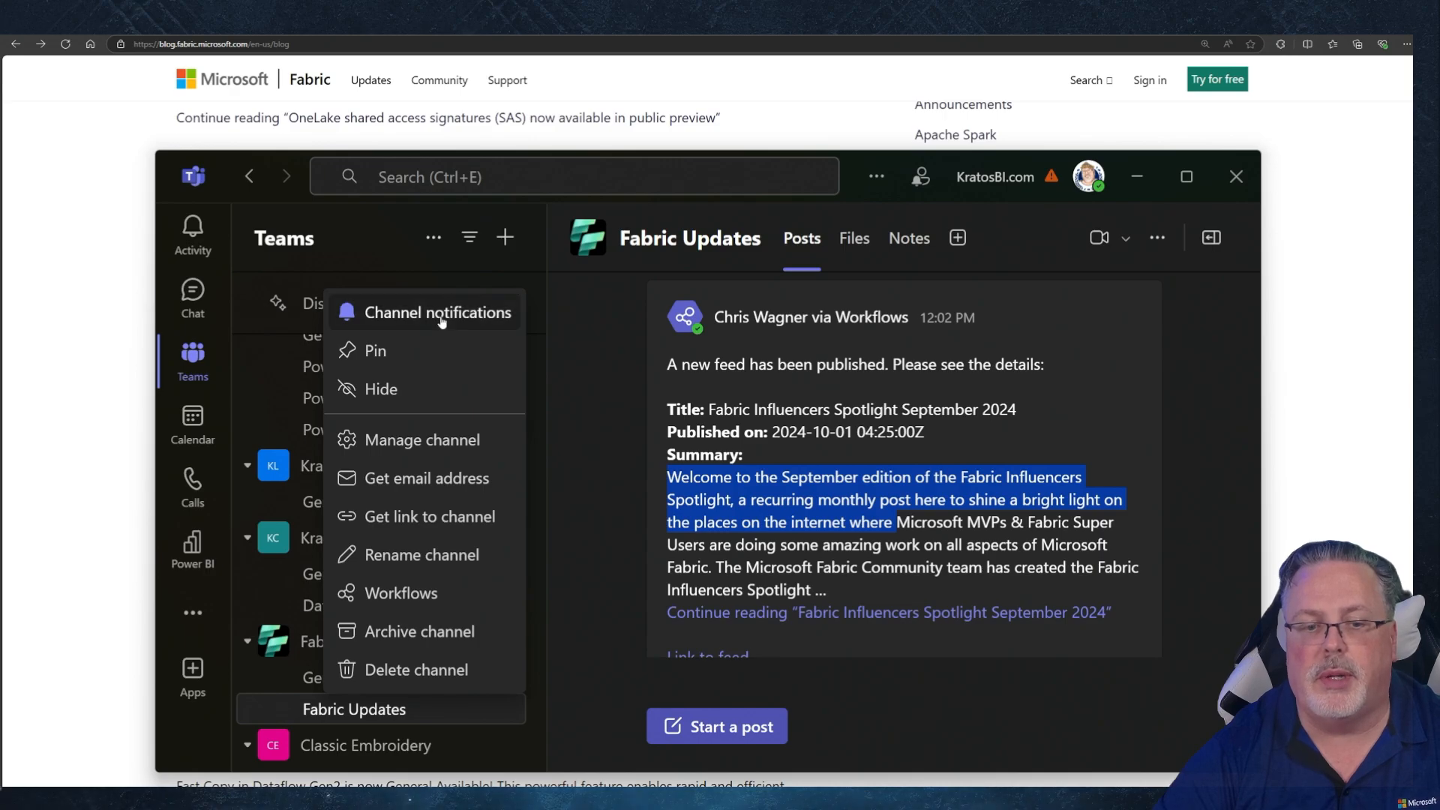
click(438, 311)
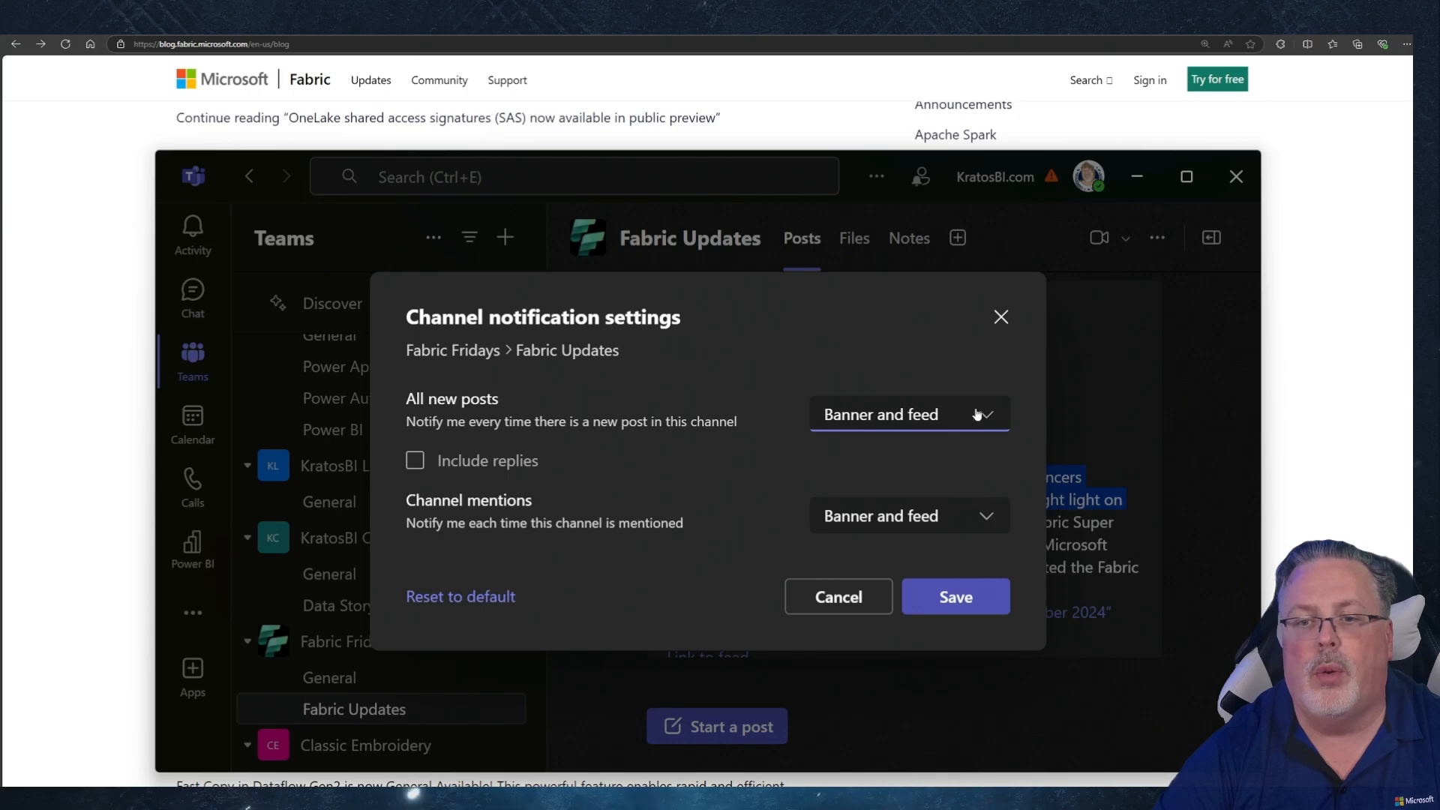
click(907, 414)
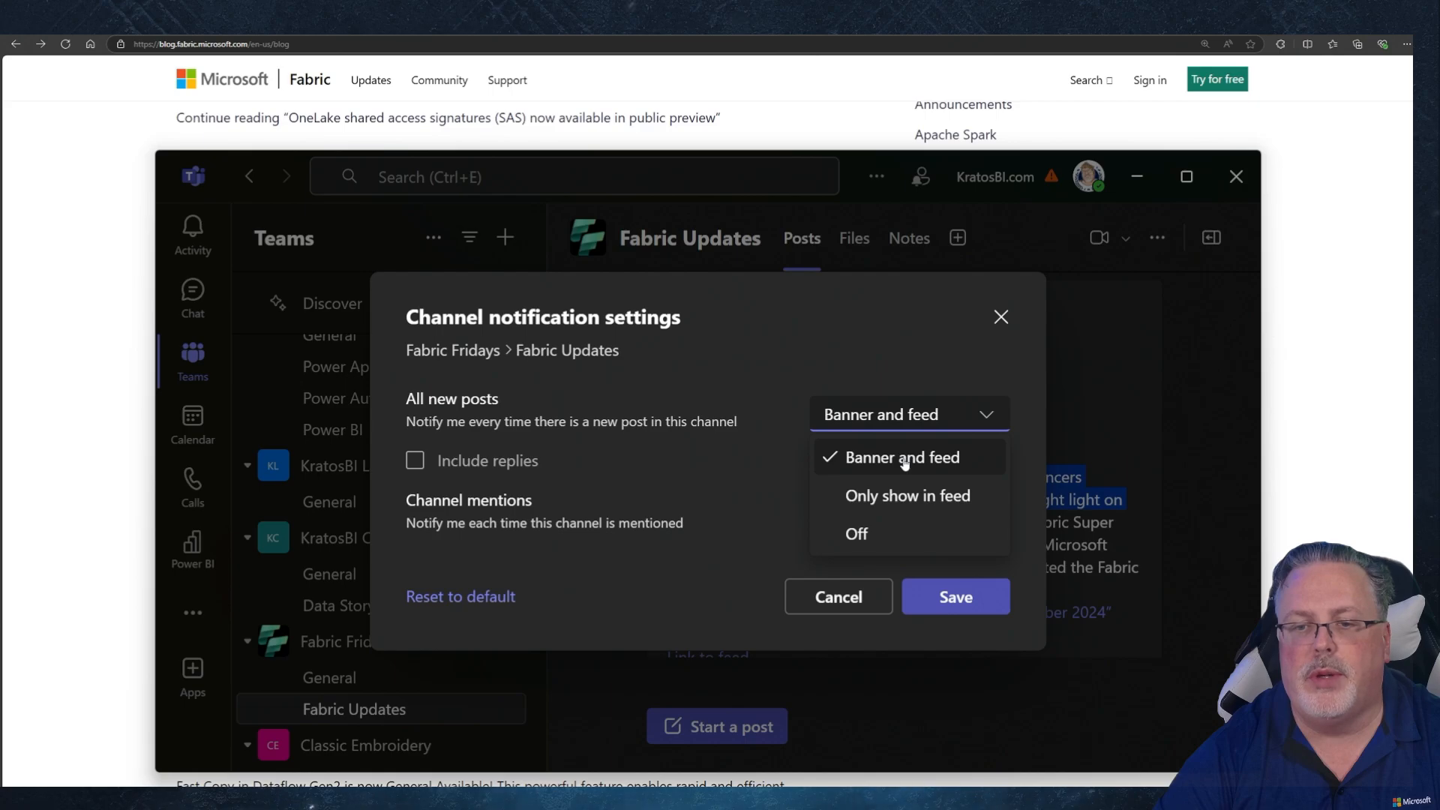
click(903, 457)
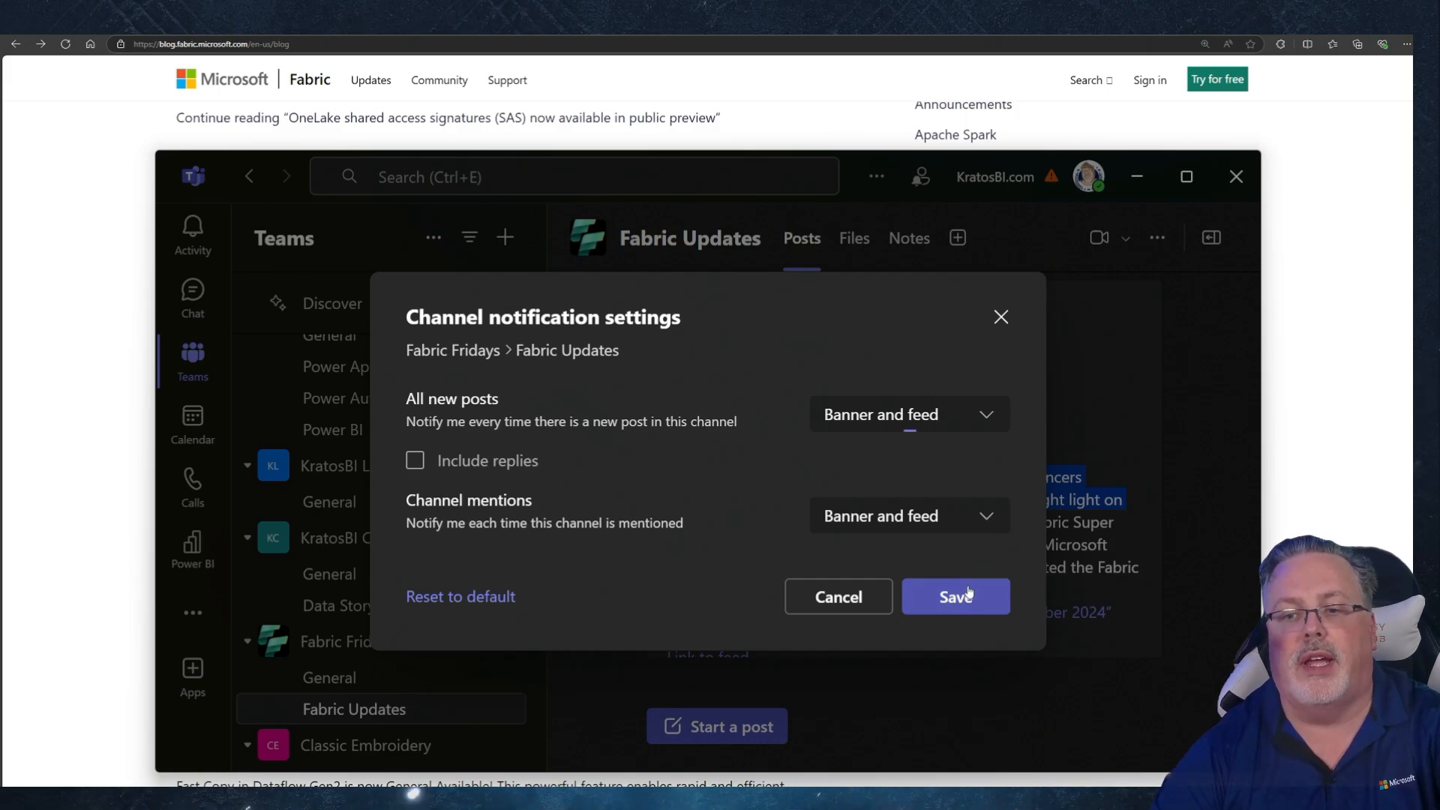
click(955, 597)
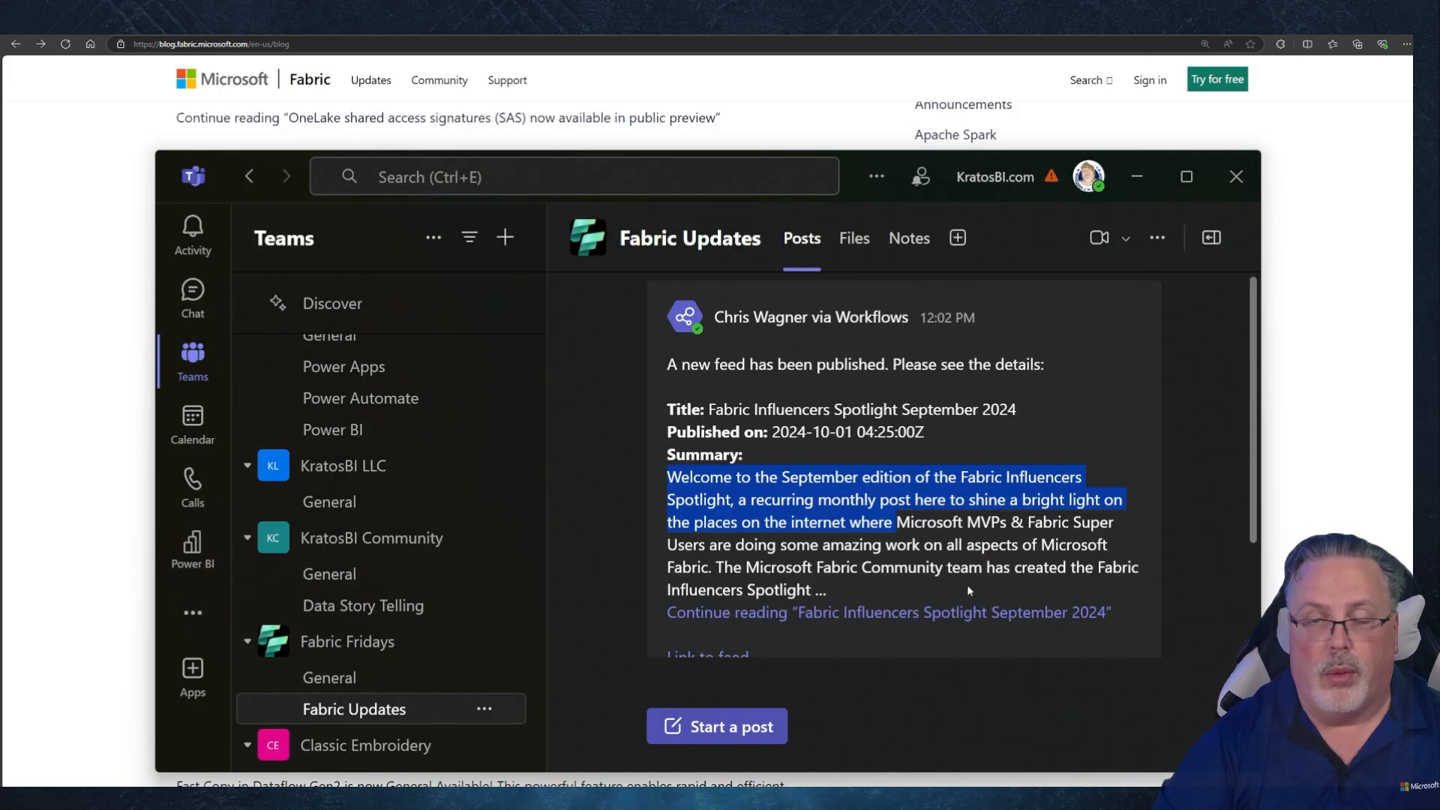